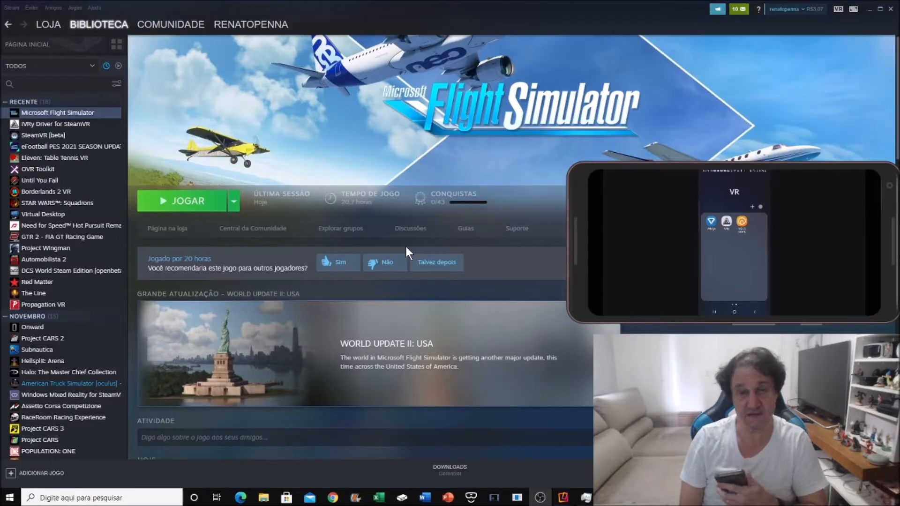
mouse_move(465, 117)
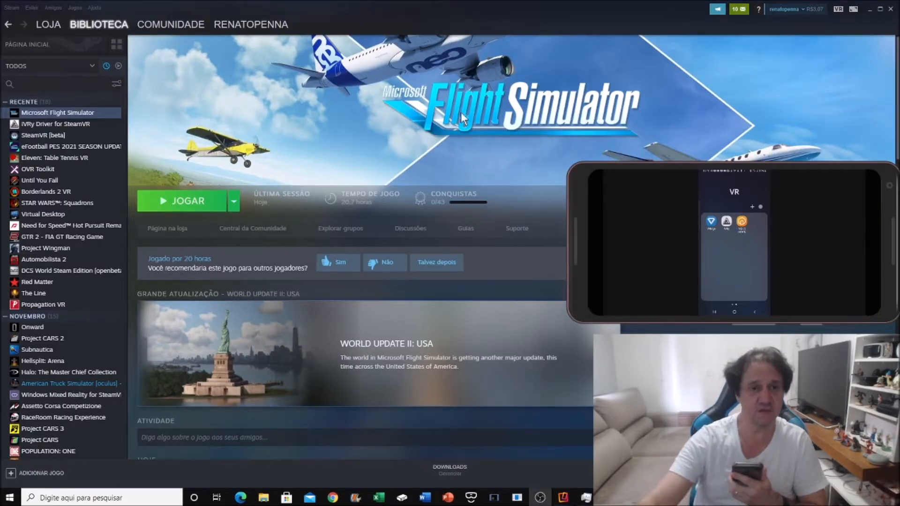
Open SteamVR's Properties Betas dropdown and keep the SteamVR Beta Update branch.
left_click(43, 135)
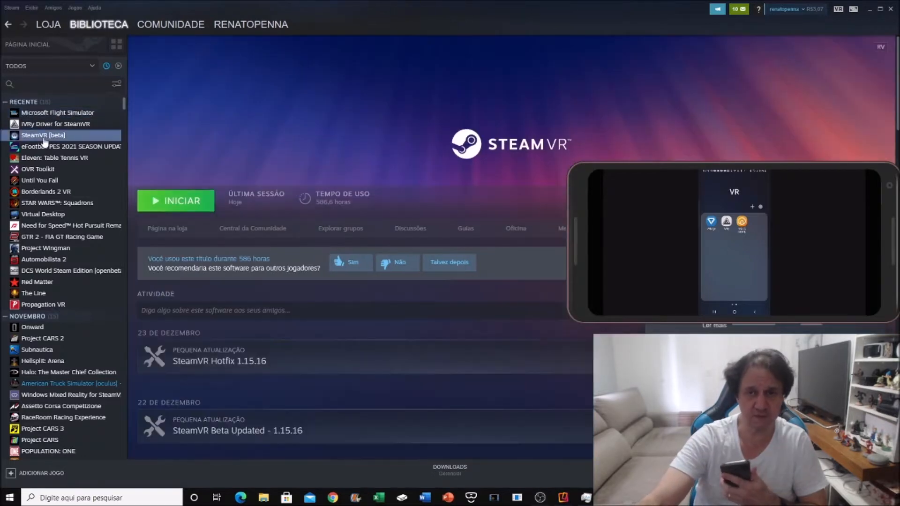
right_click(43, 134)
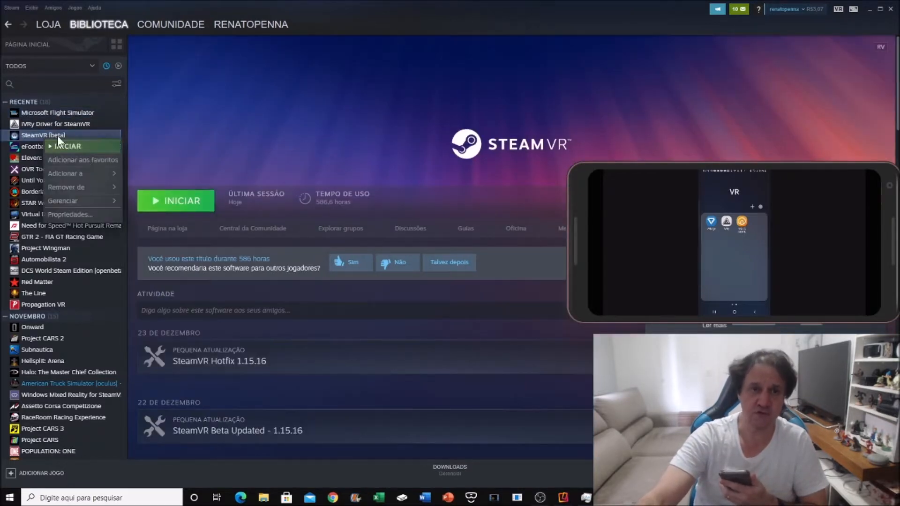
left_click(69, 214)
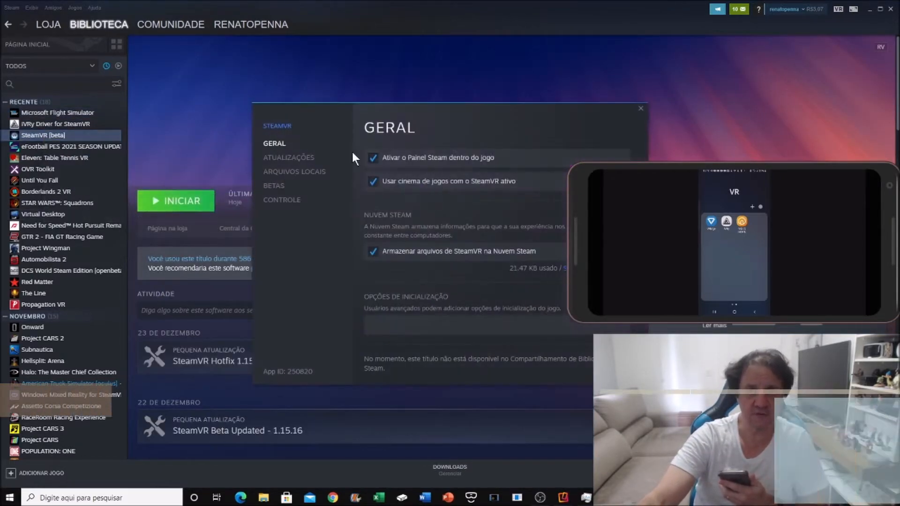
left_click(274, 186)
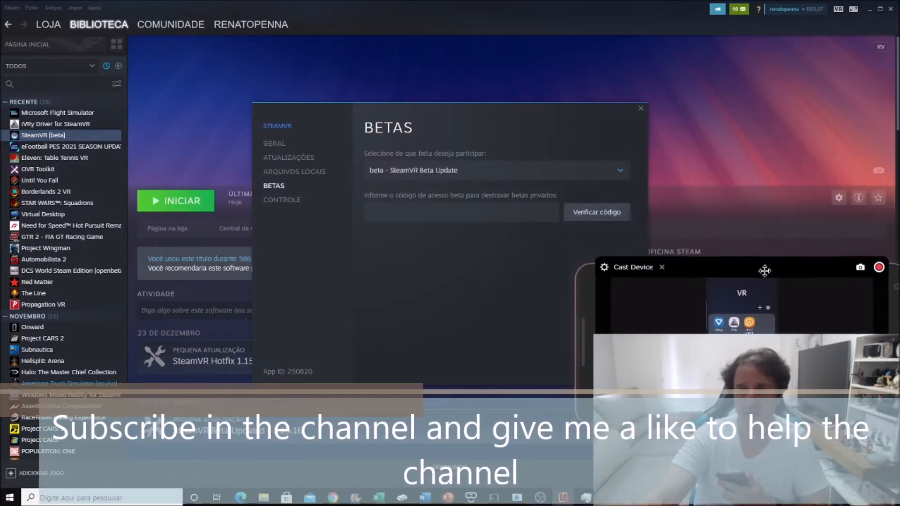
left_click(619, 170)
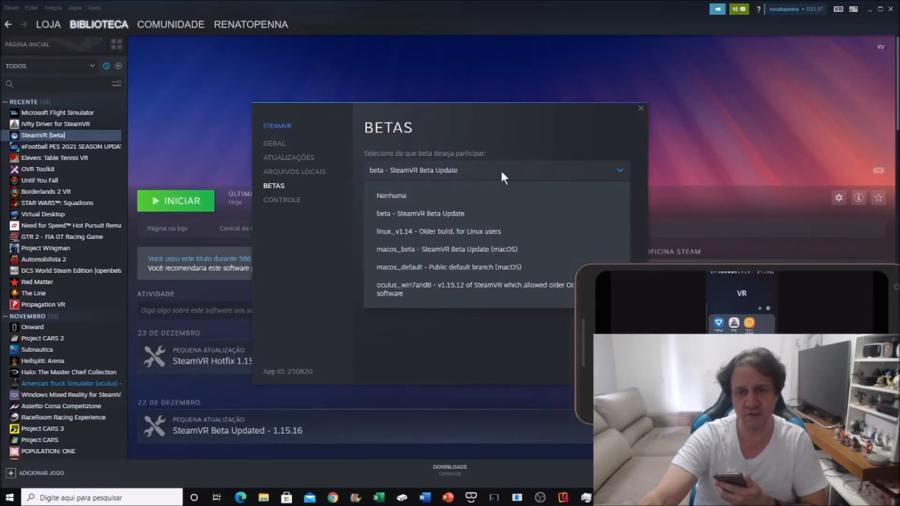
mouse_move(453, 177)
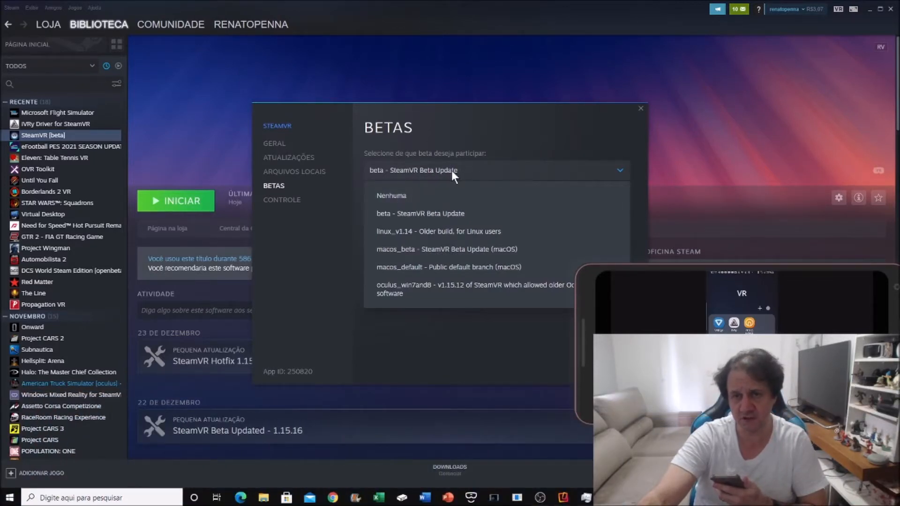
left_click(641, 108)
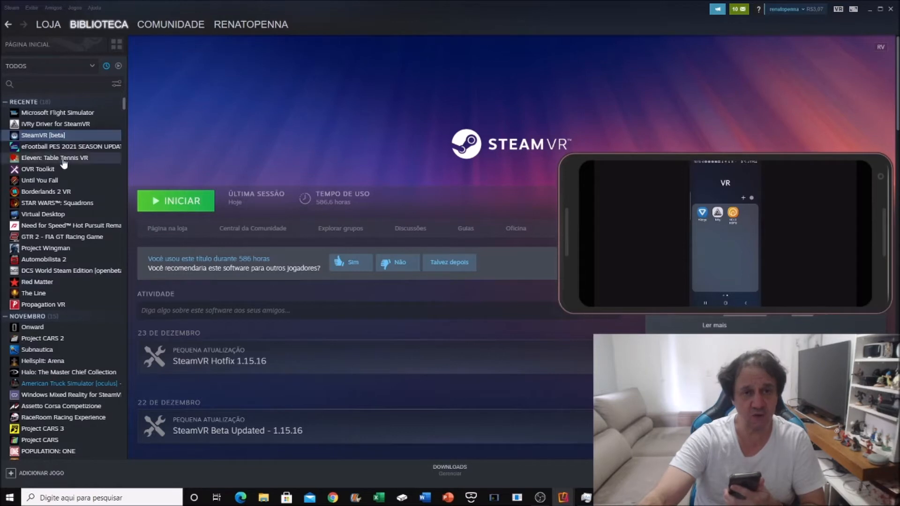
mouse_move(222, 360)
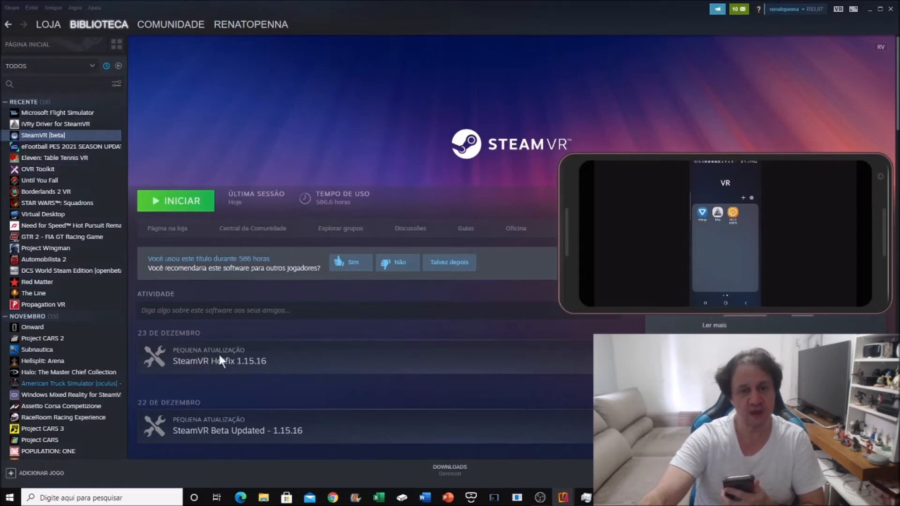
Search Windows for 'riftcat 2.0' to bring up the VRidge client.
type("riftcat 2.0")
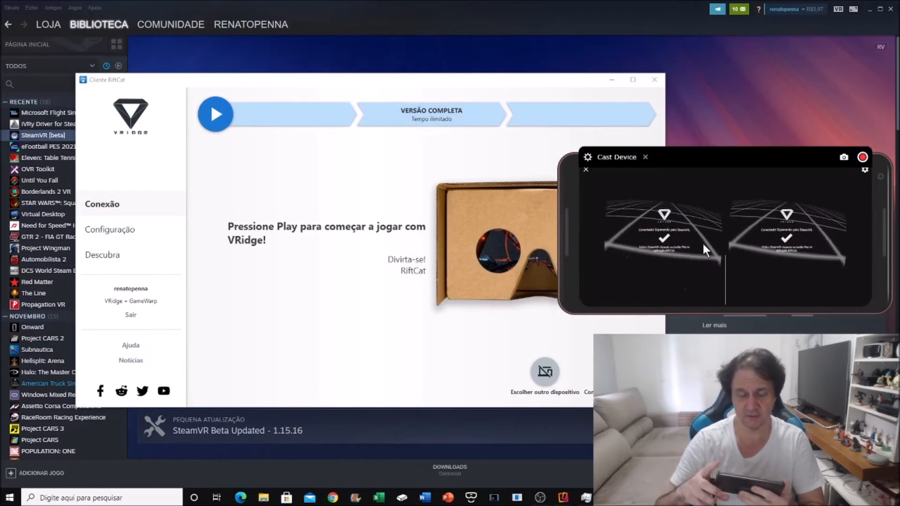
mouse_move(522, 166)
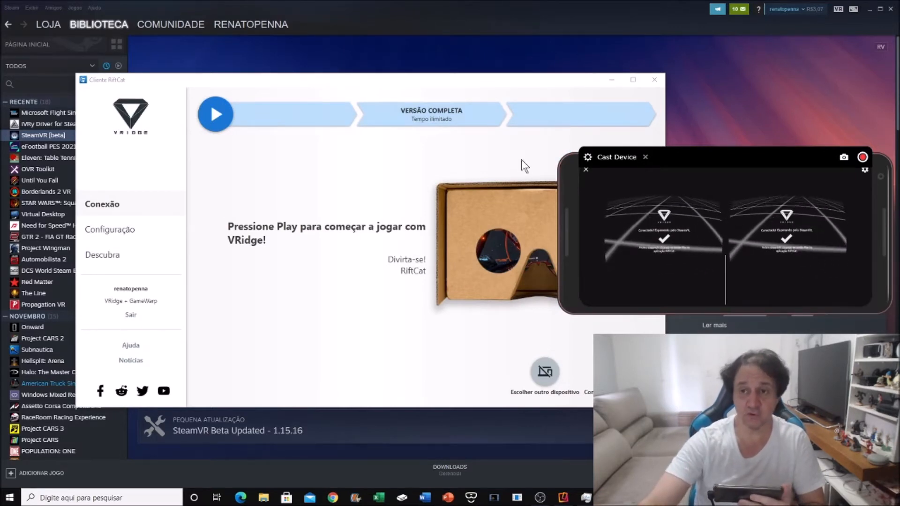
Launch the VRidge session using the Play button's Usar SteamVR option.
left_click(215, 114)
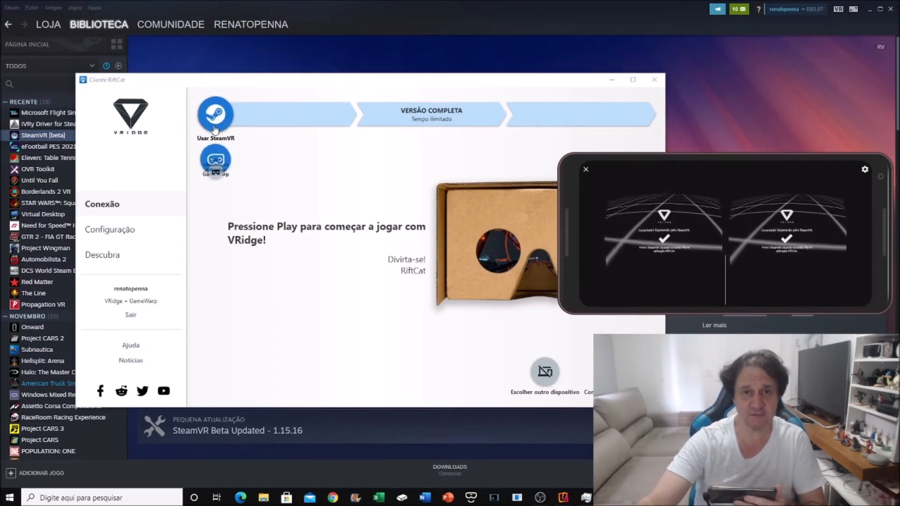
left_click(215, 114)
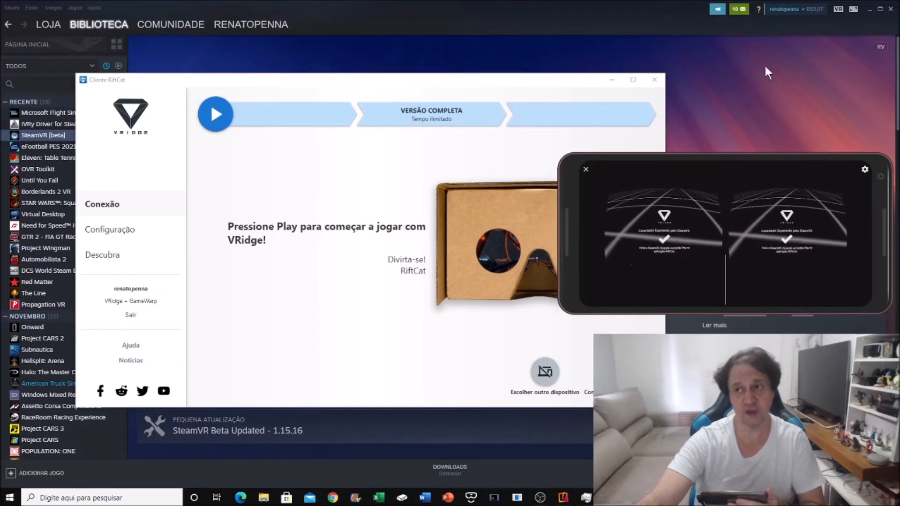
left_click(215, 114)
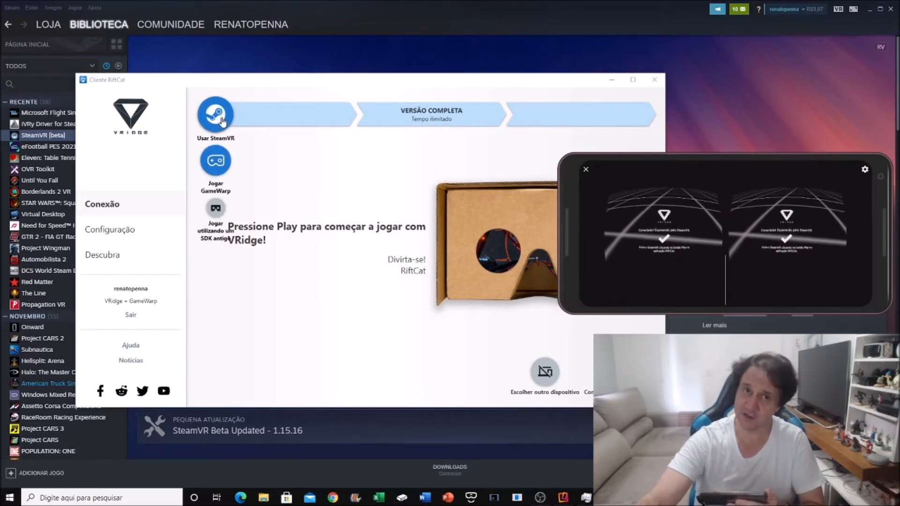
left_click(215, 114)
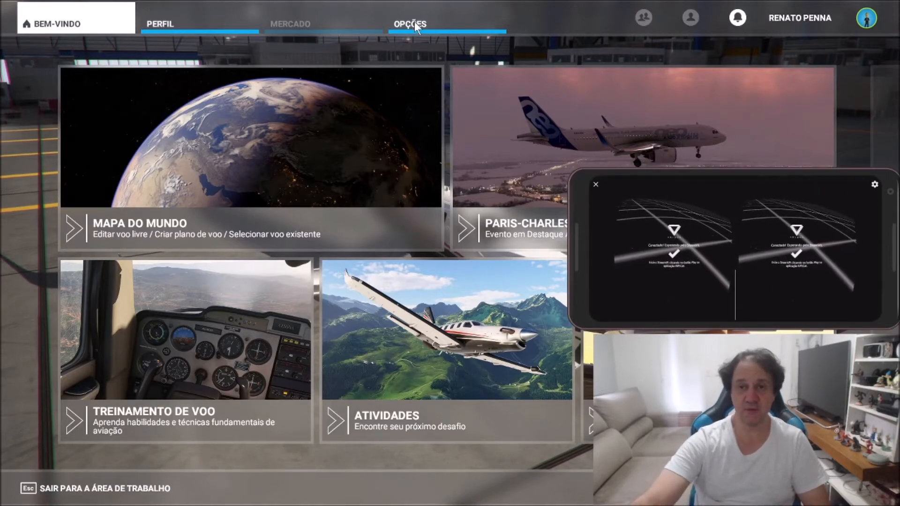
Open Opções from the flight simulator's welcome screen.
left_click(410, 24)
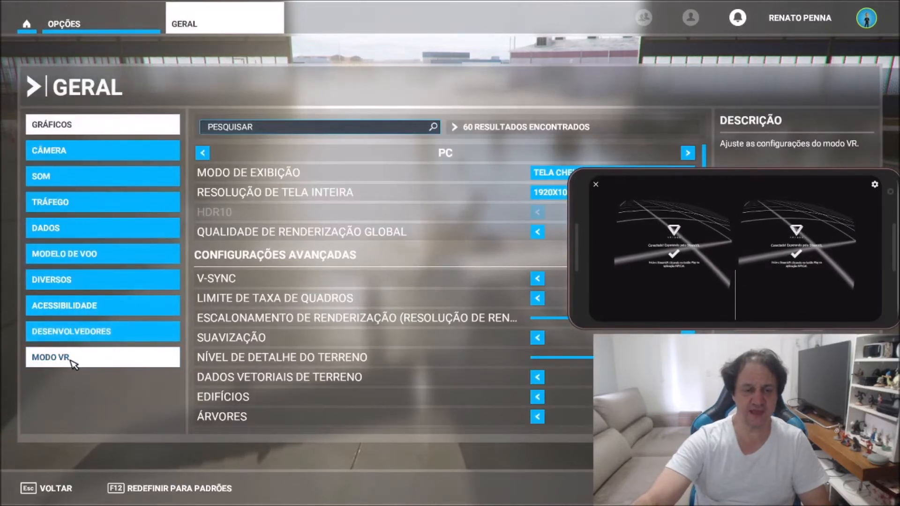
mouse_move(103, 362)
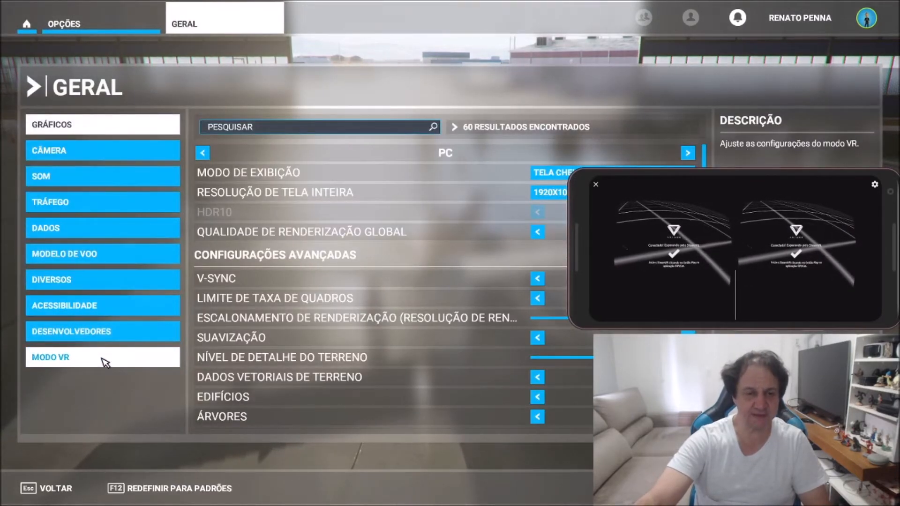
mouse_move(83, 366)
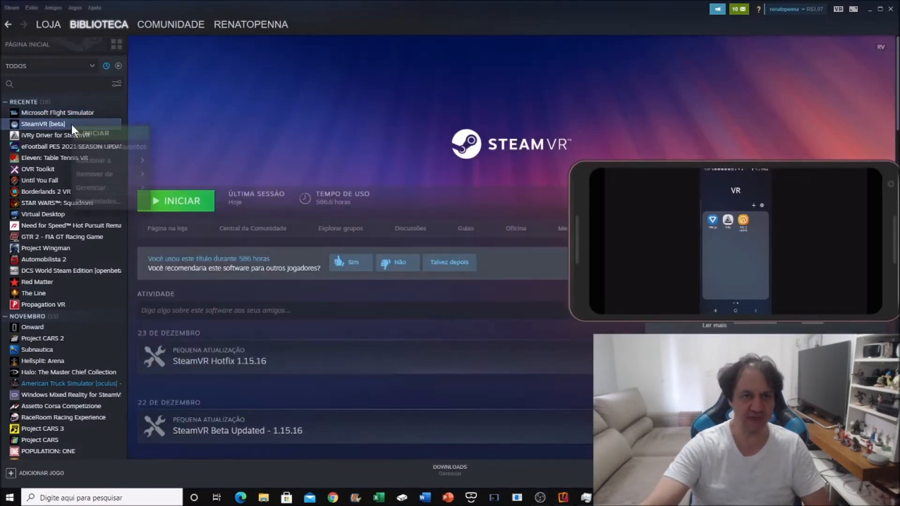
Recheck SteamVR's beta branch in its Properties and close the window.
left_click(97, 202)
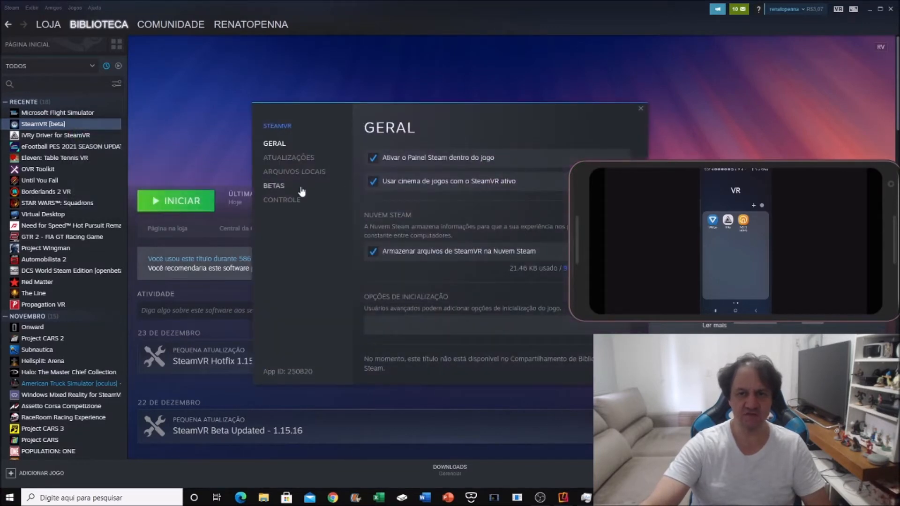
left_click(274, 185)
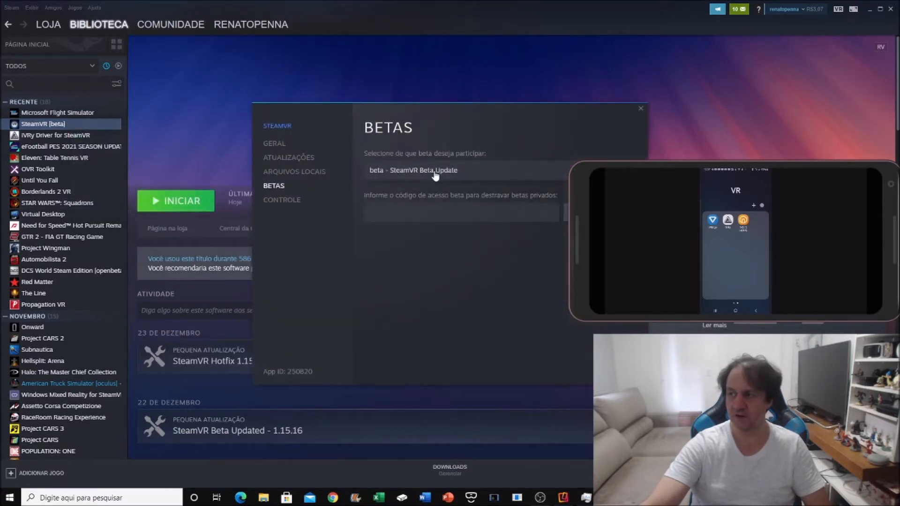
left_click(639, 108)
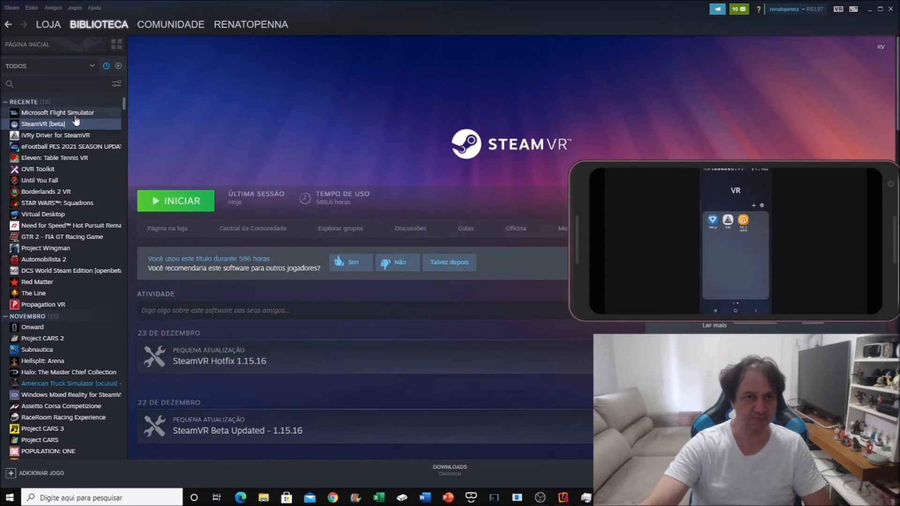
Launch iVRy Driver for SteamVR, cancel the PlayStation VR prompt, then stop it.
left_click(55, 135)
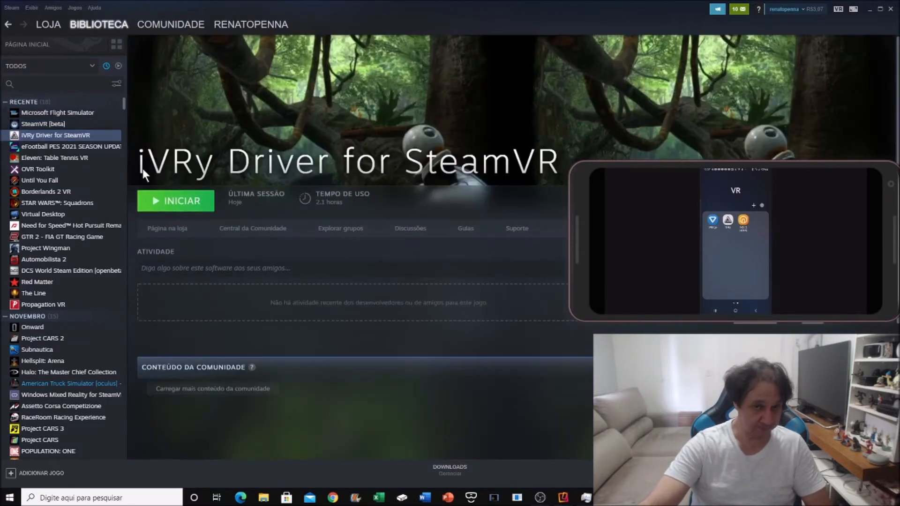
left_click(175, 201)
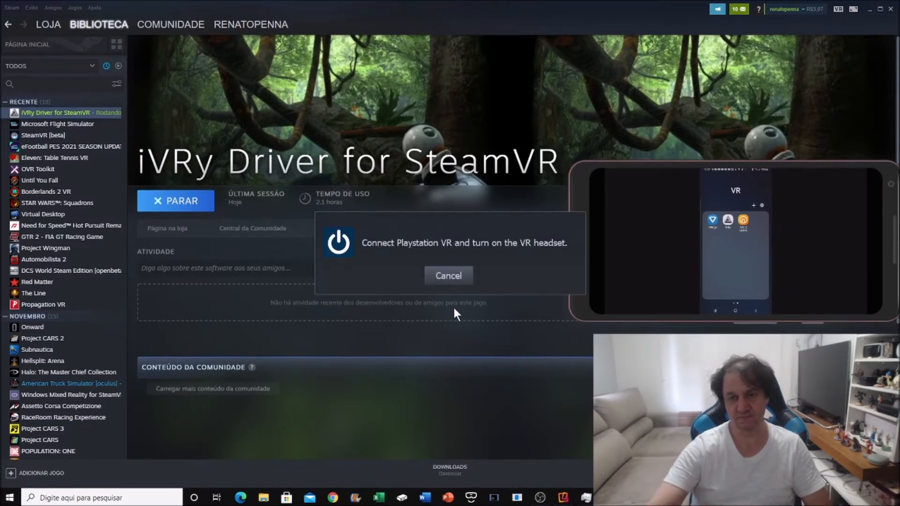
left_click(448, 276)
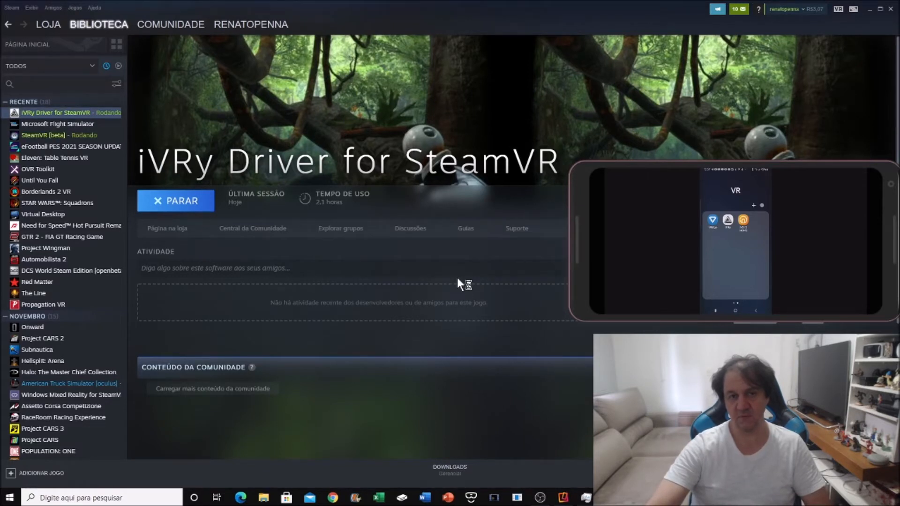
mouse_move(115, 169)
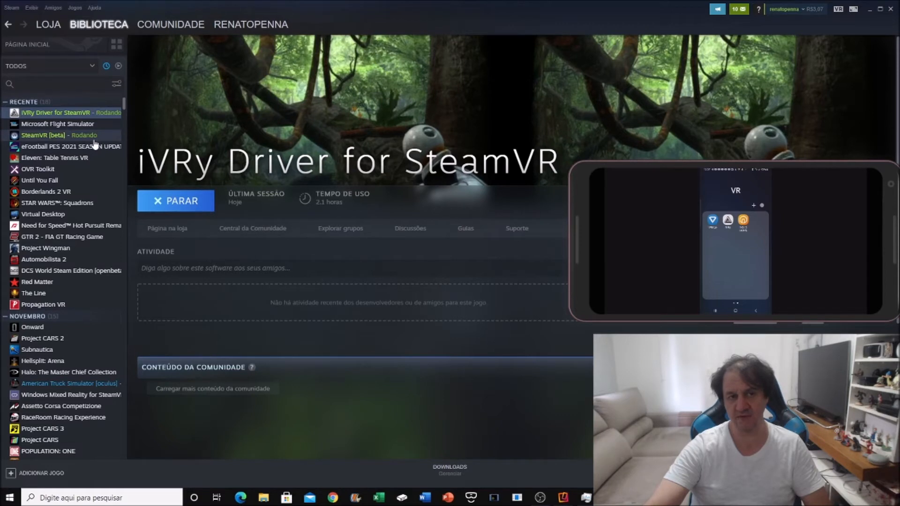
mouse_move(425, 179)
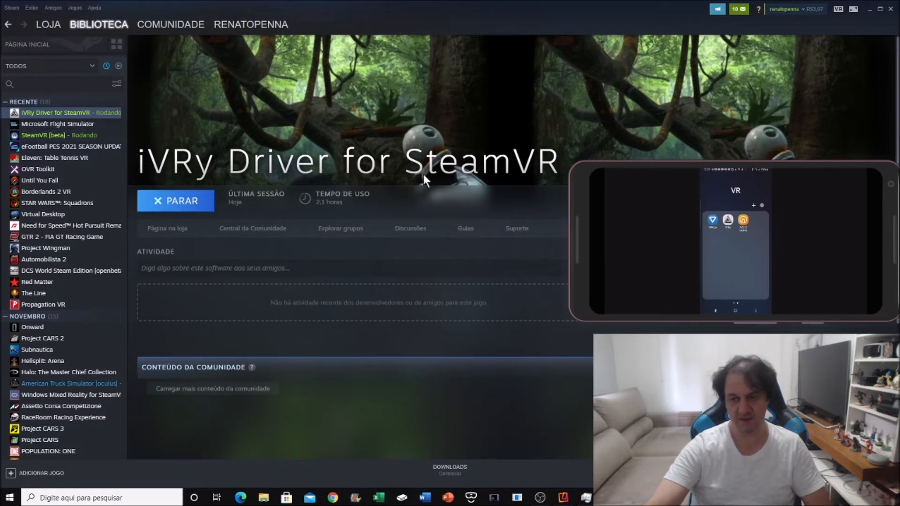
mouse_move(564, 390)
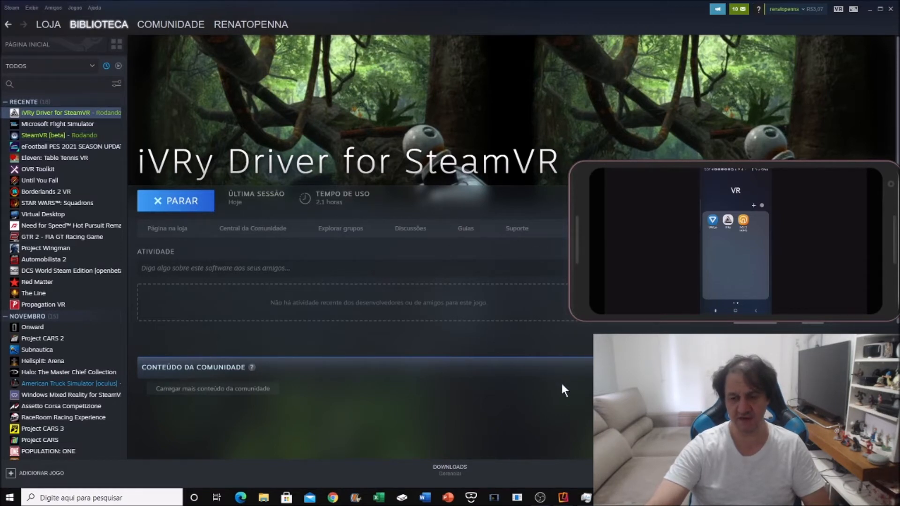
mouse_move(564, 388)
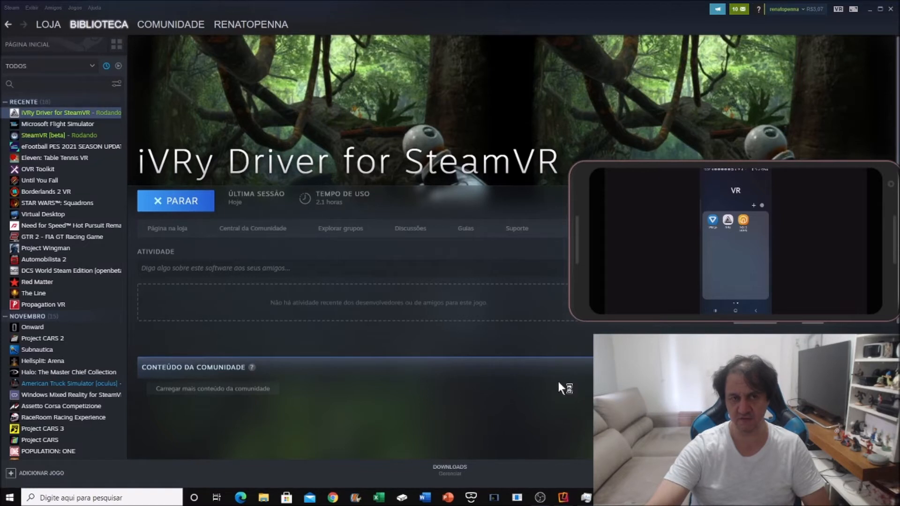
left_click(175, 201)
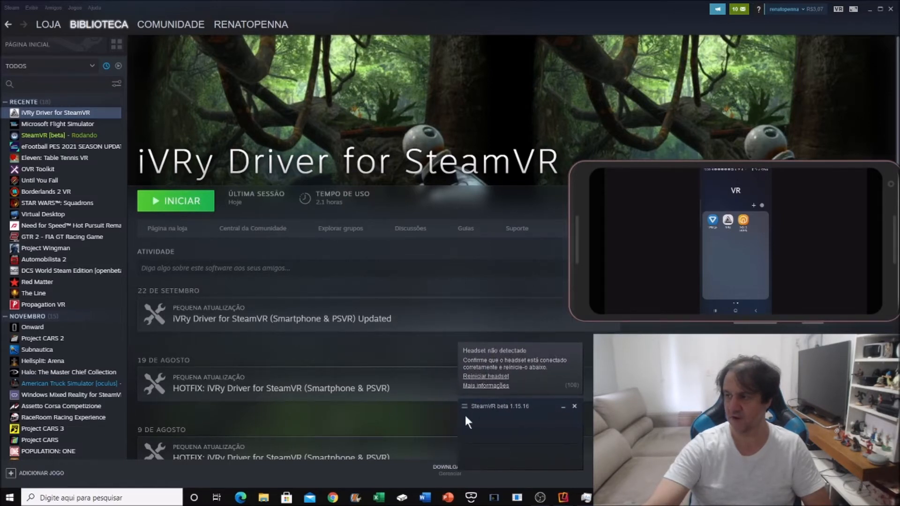
mouse_move(584, 432)
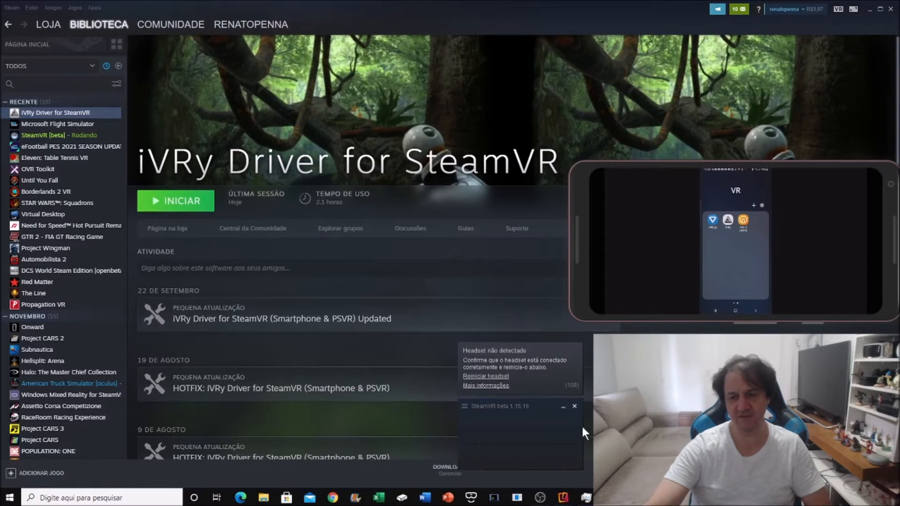
mouse_move(542, 473)
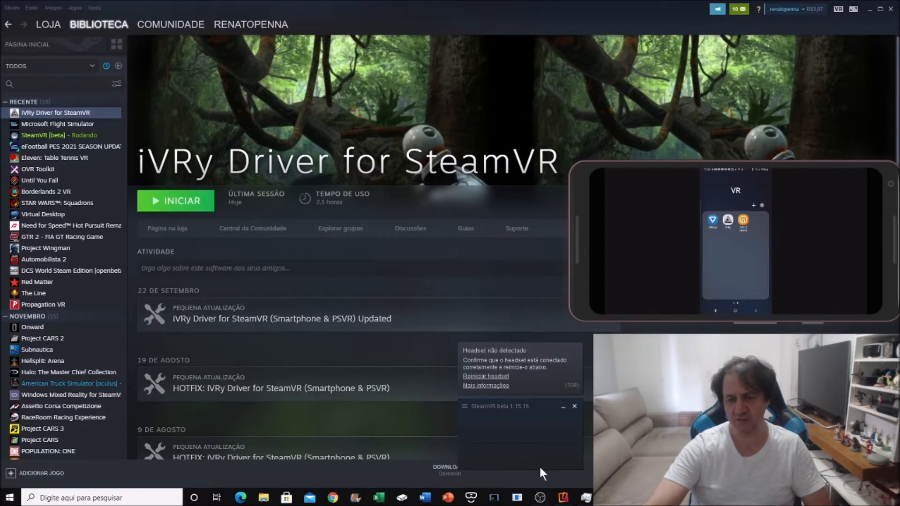
mouse_move(473, 404)
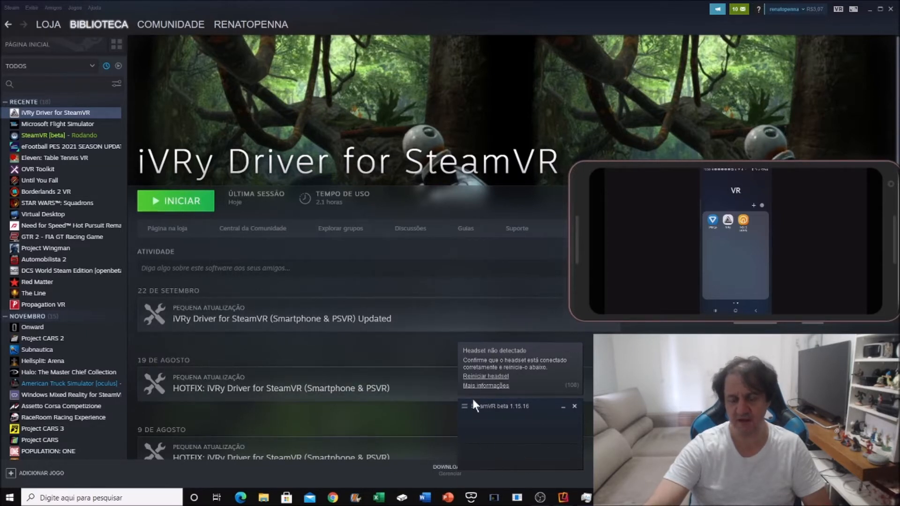
mouse_move(587, 366)
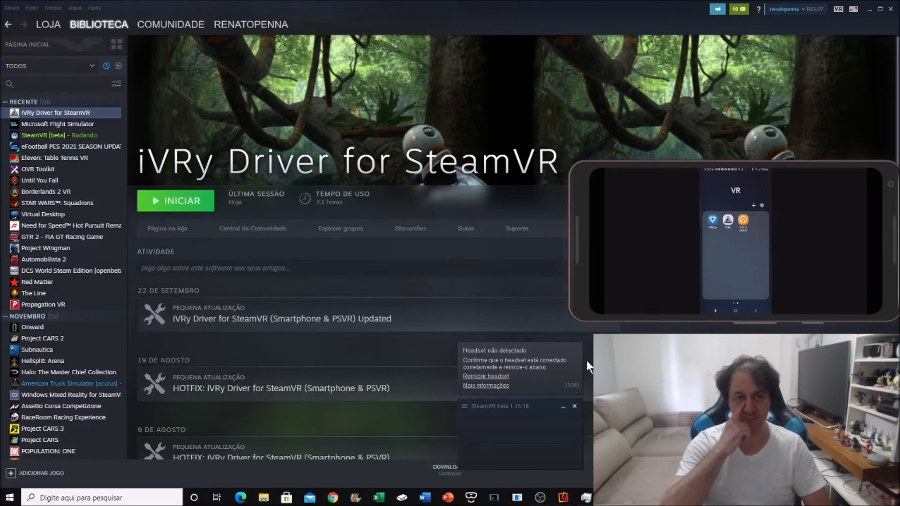
mouse_move(169, 182)
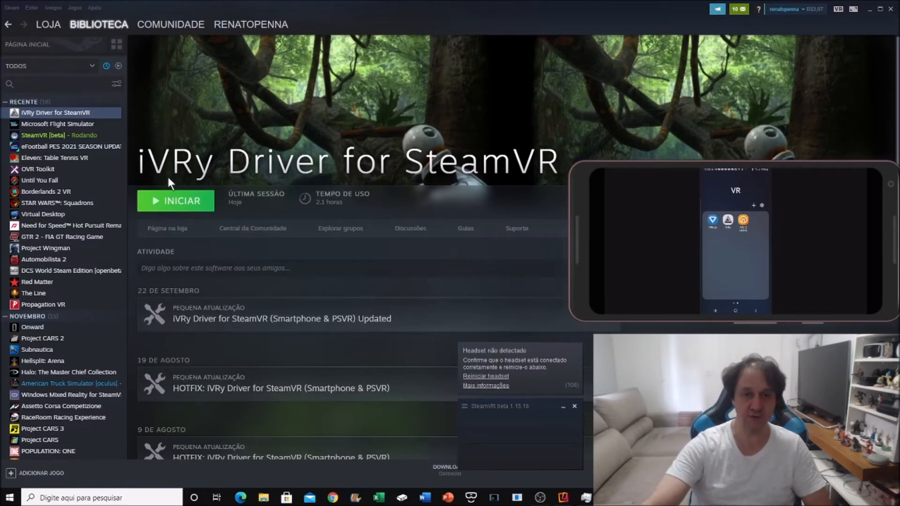
Launch Microsoft Flight Simulator from the library and open its Opções > Geral settings.
left_click(57, 123)
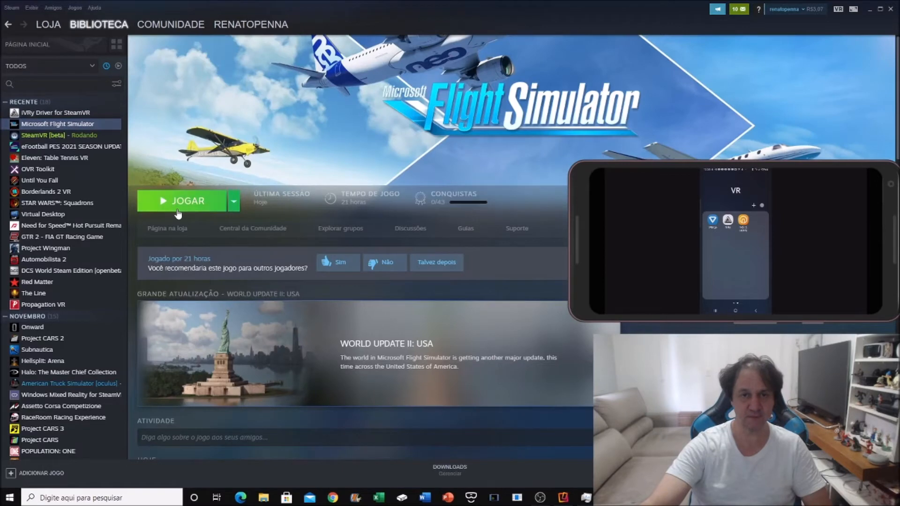
left_click(188, 201)
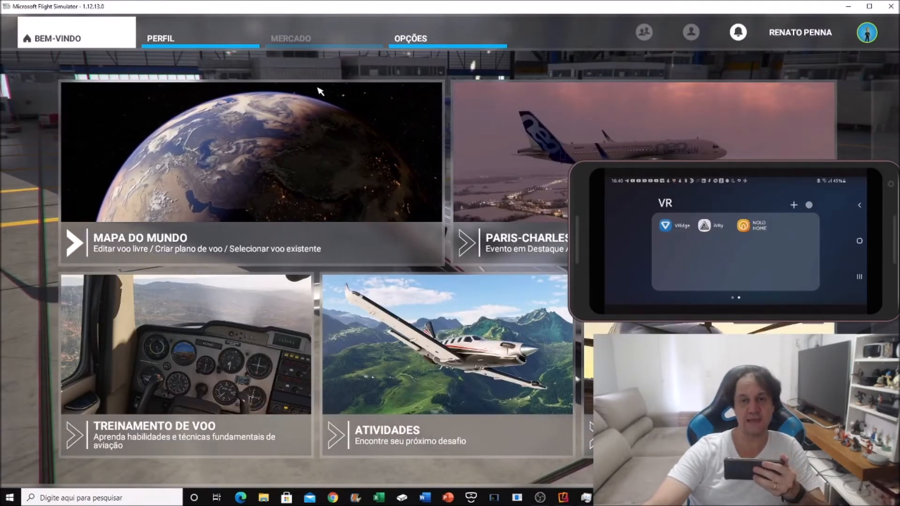
left_click(409, 38)
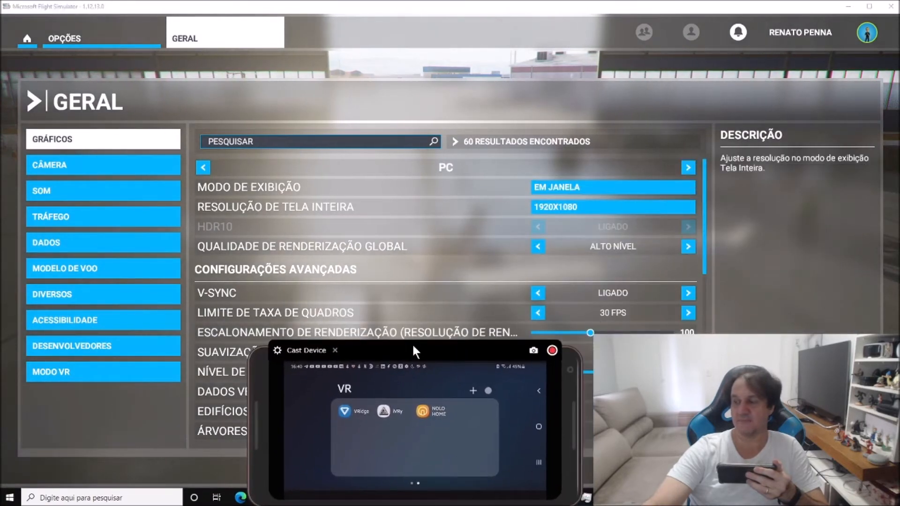
left_click(51, 372)
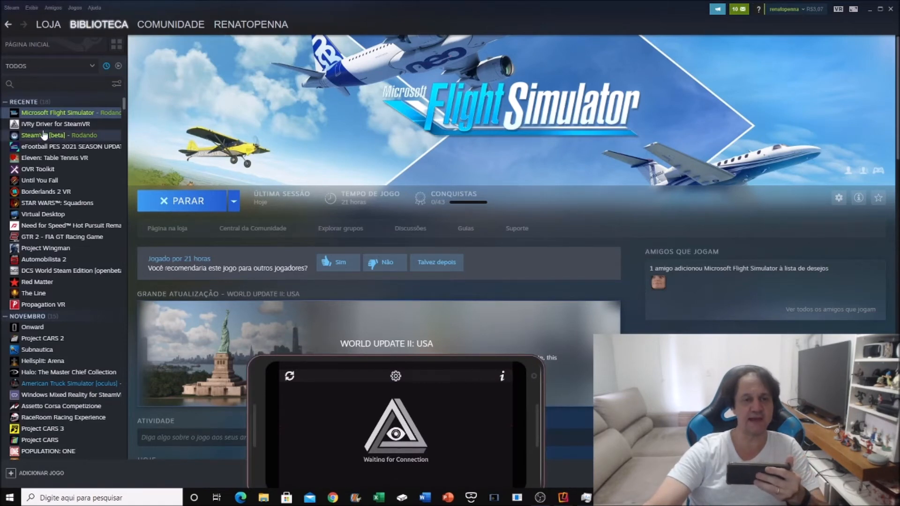
Start iVRy Driver for SteamVR again from its library page.
left_click(55, 123)
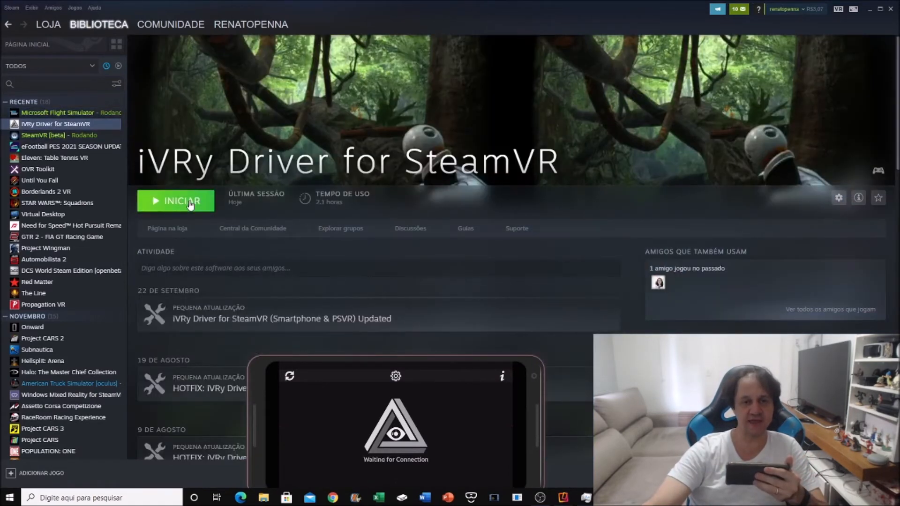
left_click(175, 201)
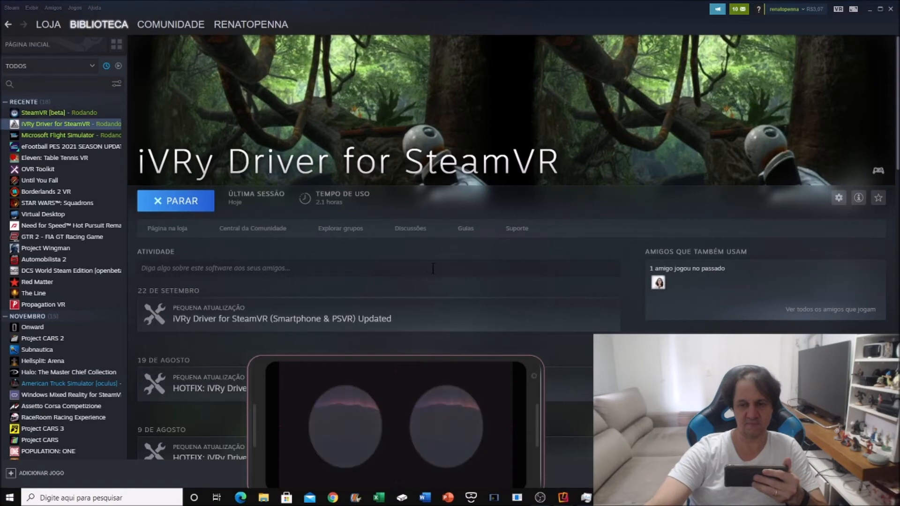
left_click(176, 201)
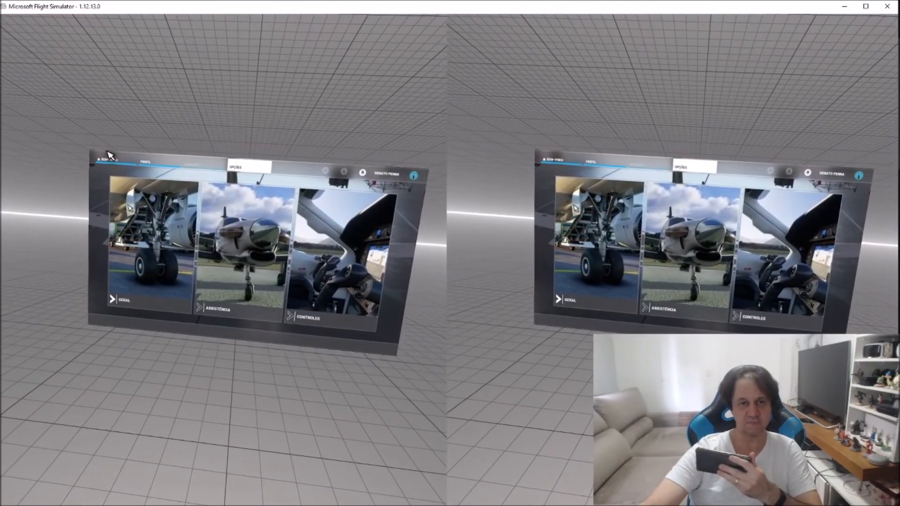
Switch the VR menu panel back to BEM-VINDO.
left_click(112, 159)
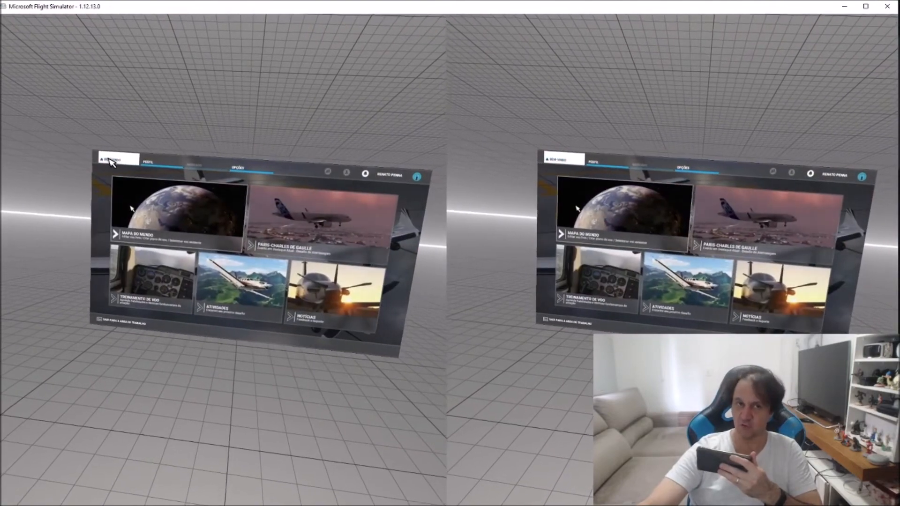